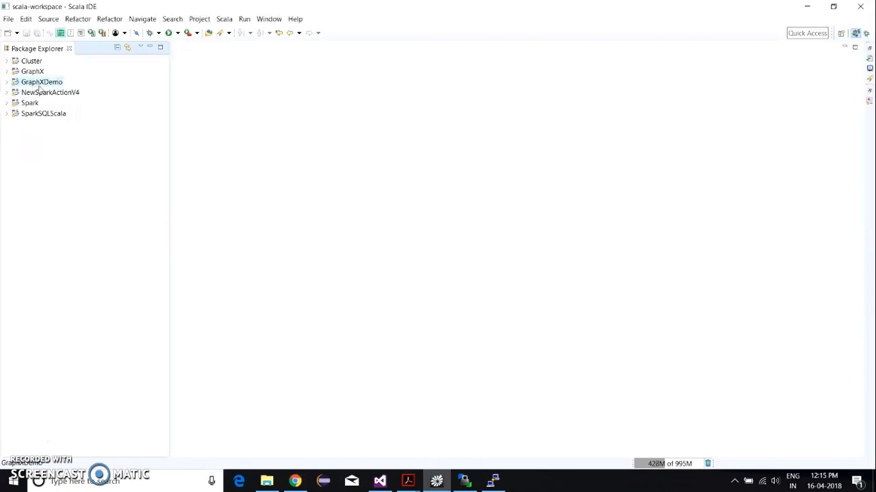
Step: Expand the GraphXDemo project and its source package in Package Explorer
left_click(7, 81)
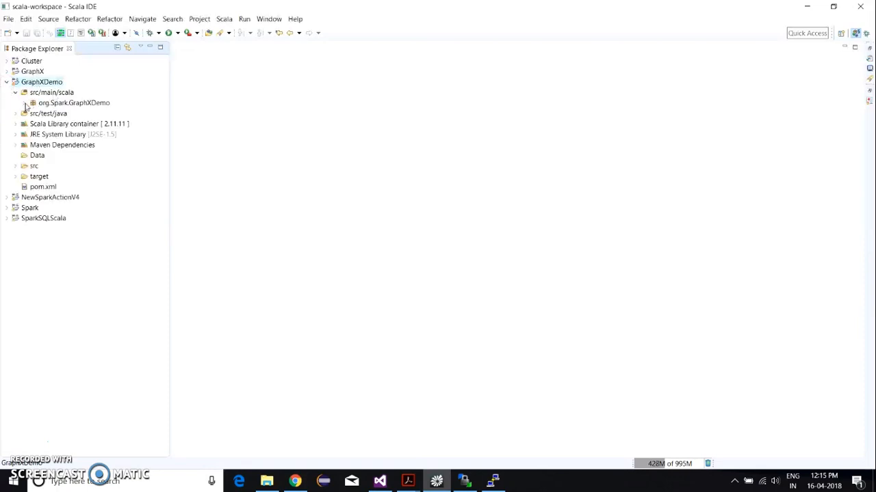
left_click(24, 103)
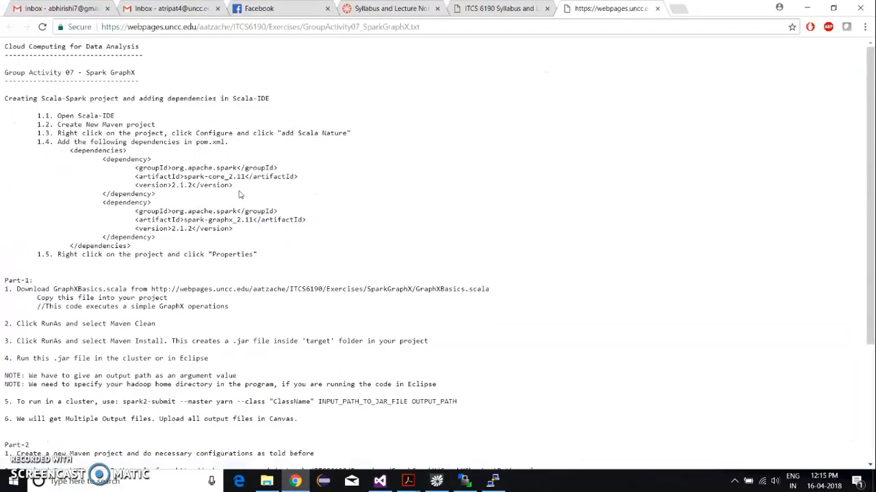
mouse_move(268, 184)
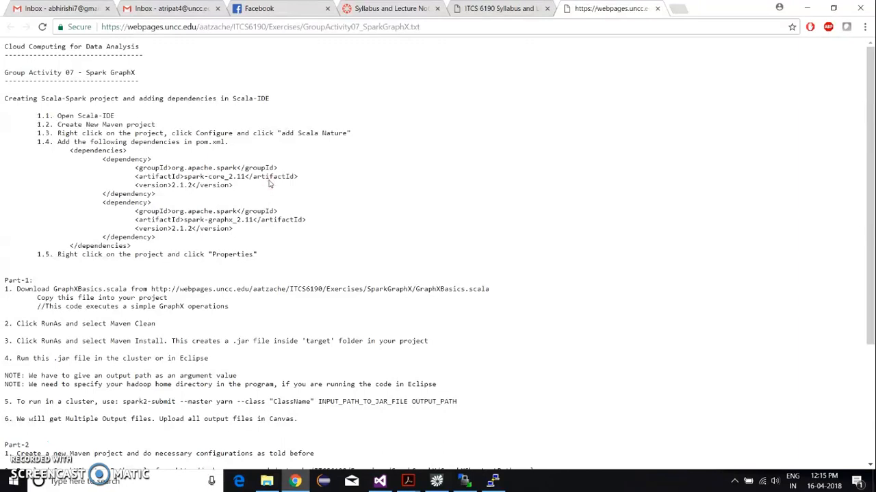
Step: Scroll through the Group Activity 07 Spark GraphX instructions
scroll("down", 3)
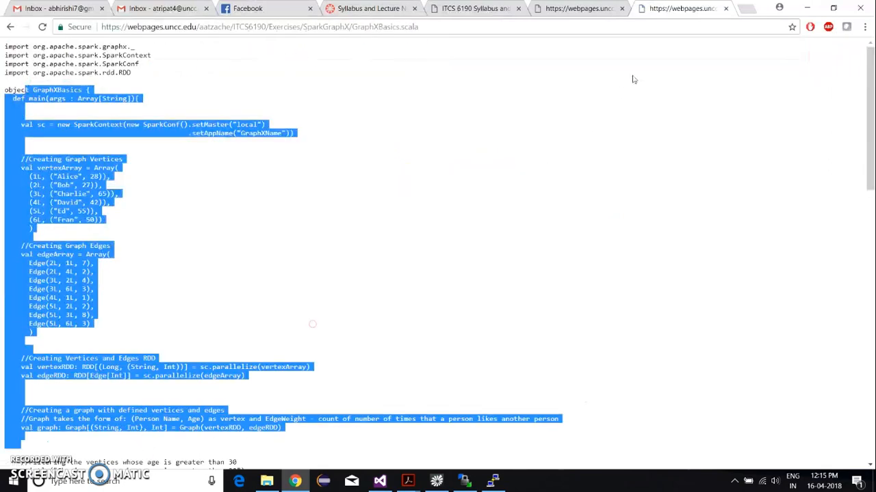
Step: Open the GraphXBasics.scala source in a new Chrome tab
left_click(580, 8)
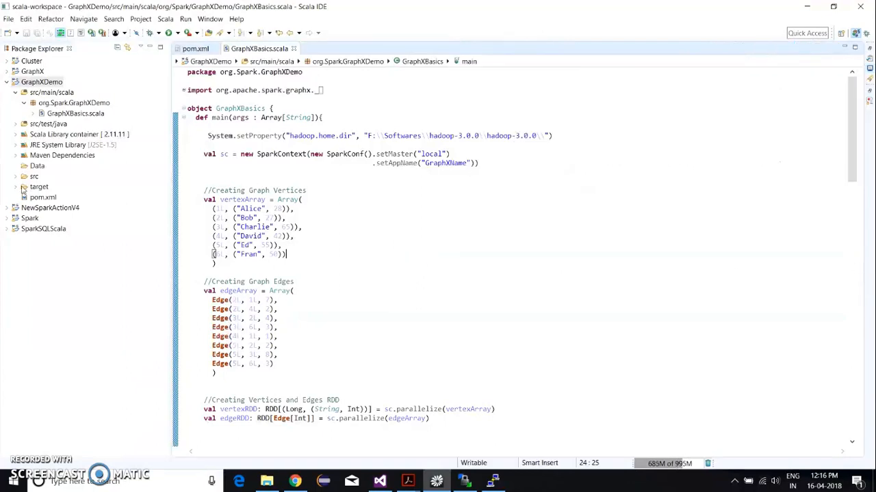
Step: Run Maven clean and Maven install on GraphXDemo
right_click(41, 81)
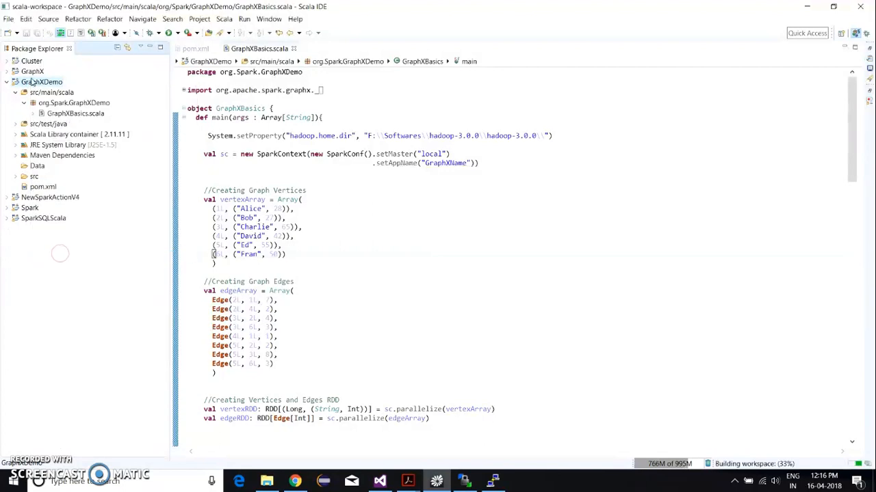
right_click(41, 81)
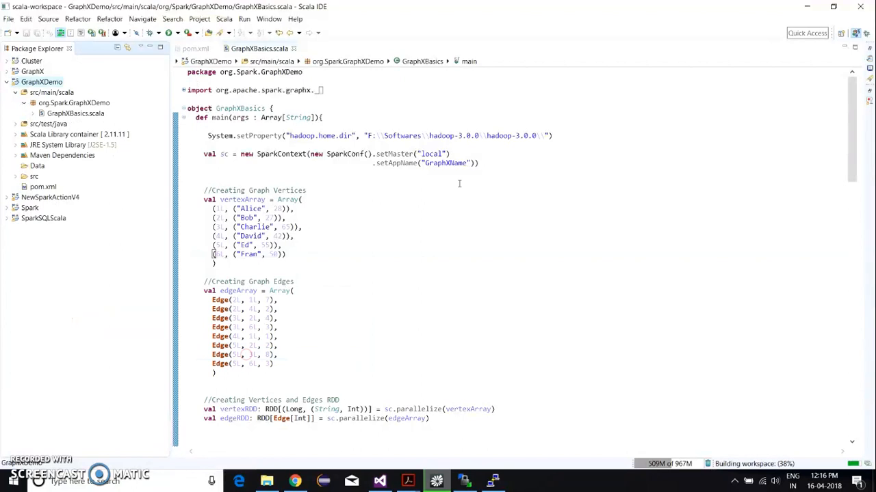
mouse_move(460, 184)
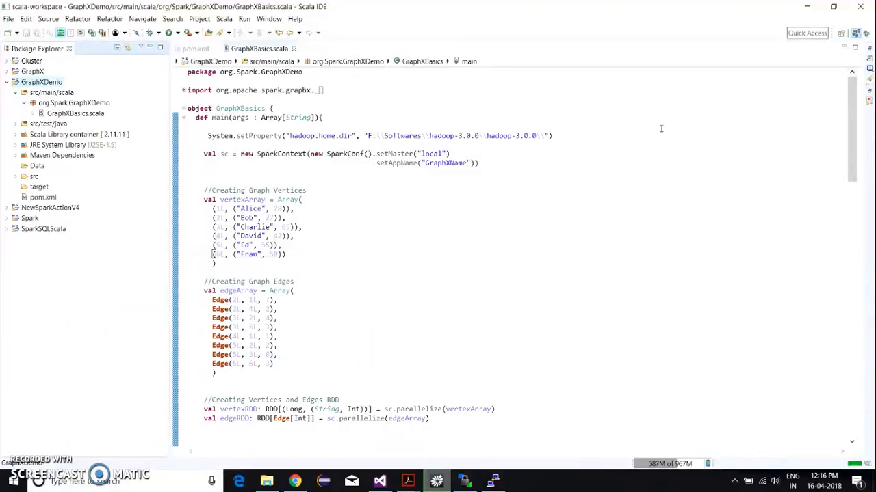
mouse_move(869, 70)
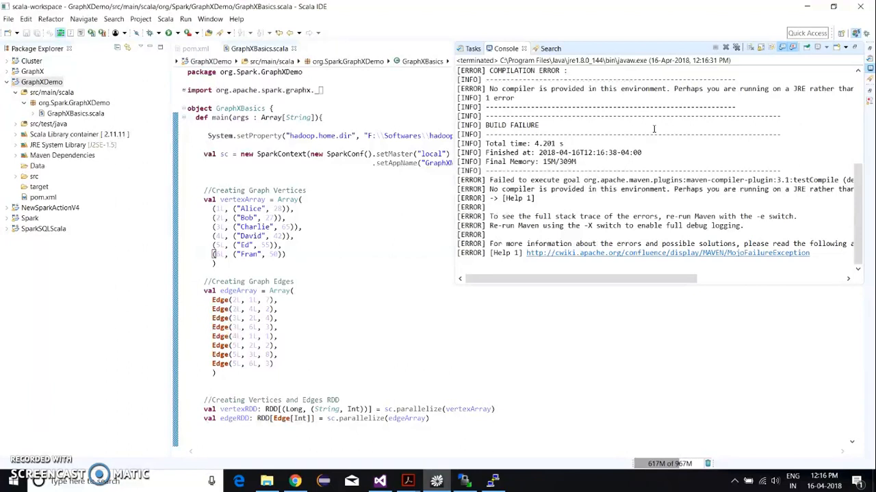
Step: Review pom.xml dependencies, then rerun Maven install on GraphXDemo from GraphXBasics.scala
left_click(196, 48)
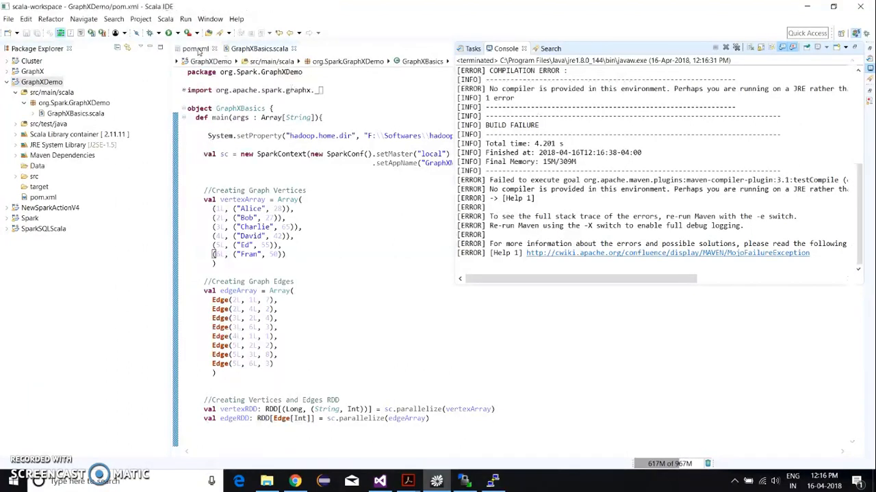
left_click(195, 49)
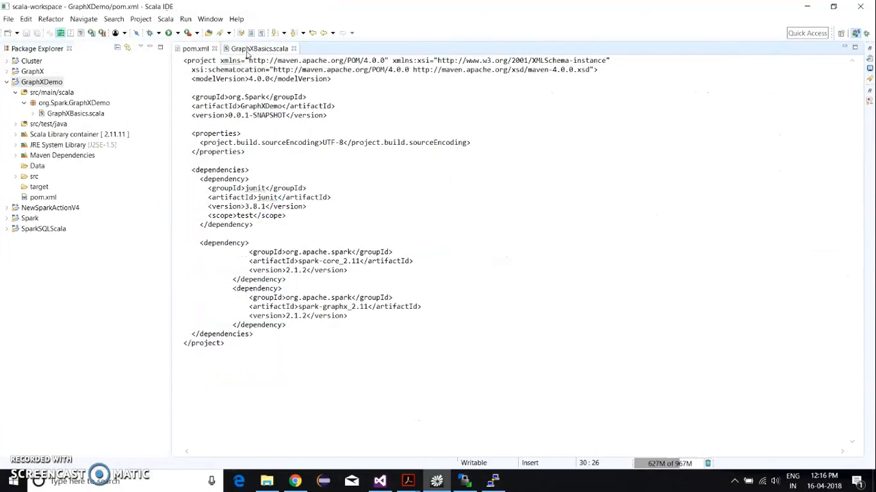
left_click(259, 48)
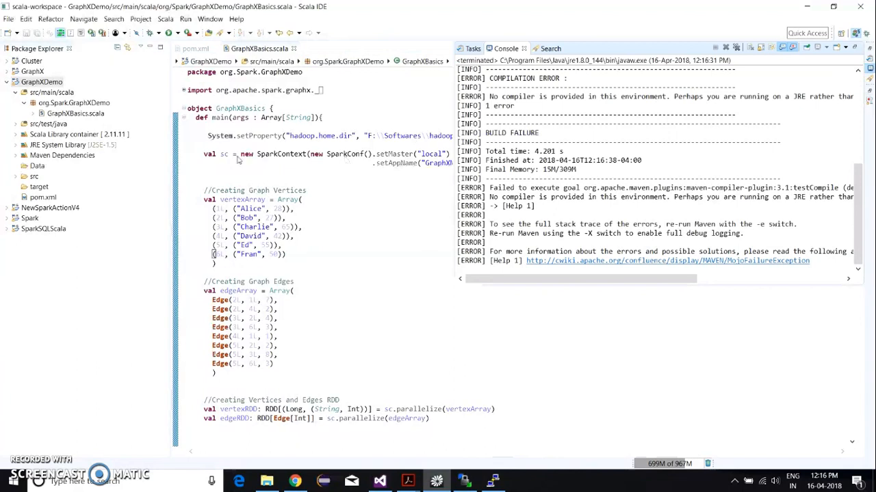
right_click(41, 81)
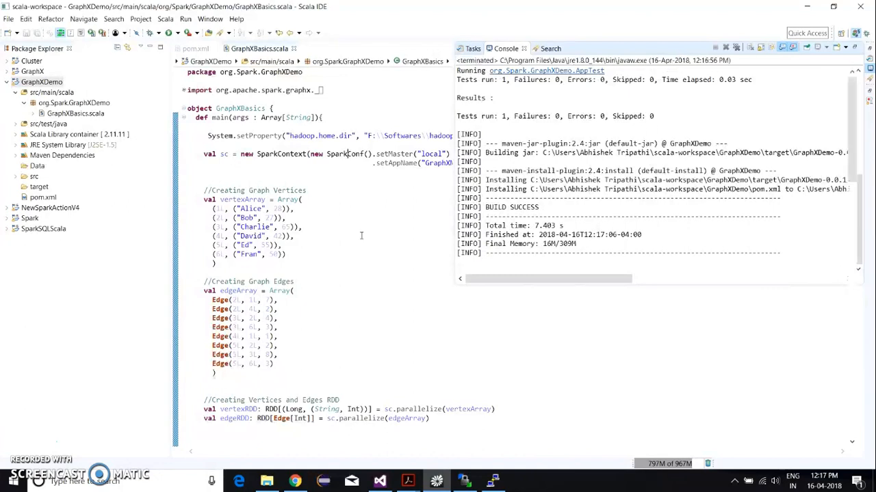
Step: Refresh GraphXDemo and show GraphXDemo-0.0.1-SNAPSHOT.jar from target in File Explorer
right_click(41, 81)
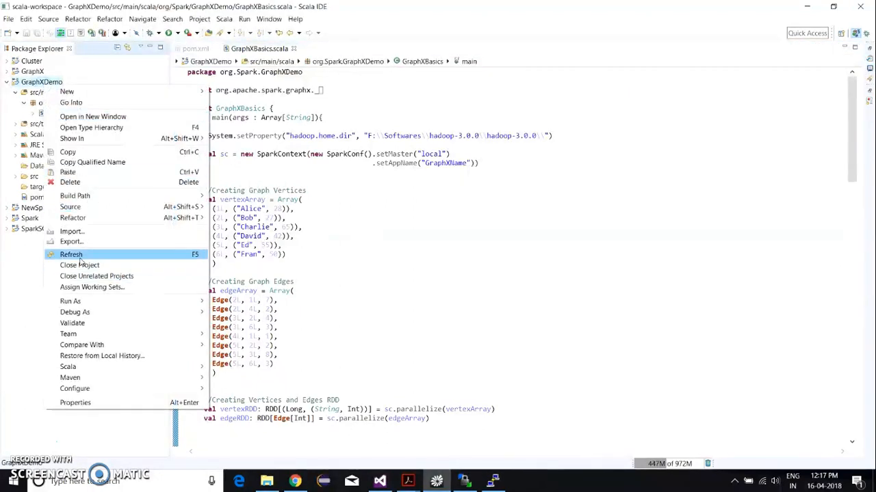
left_click(72, 254)
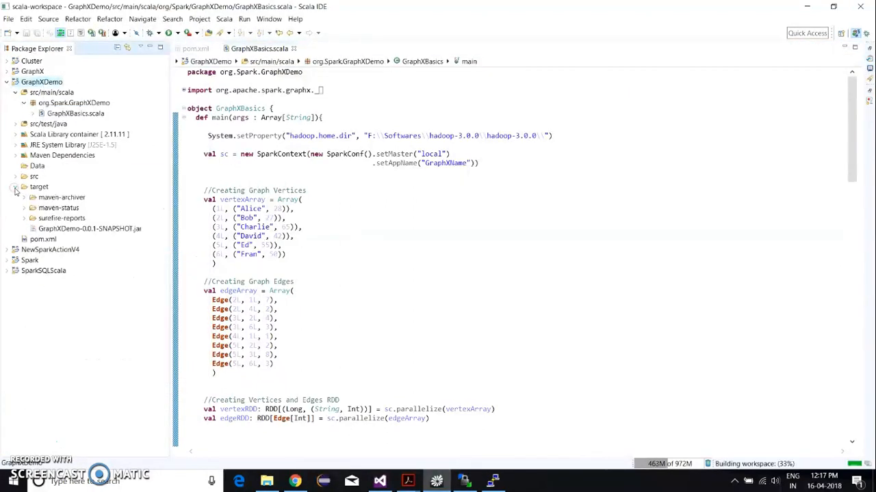
left_click(89, 228)
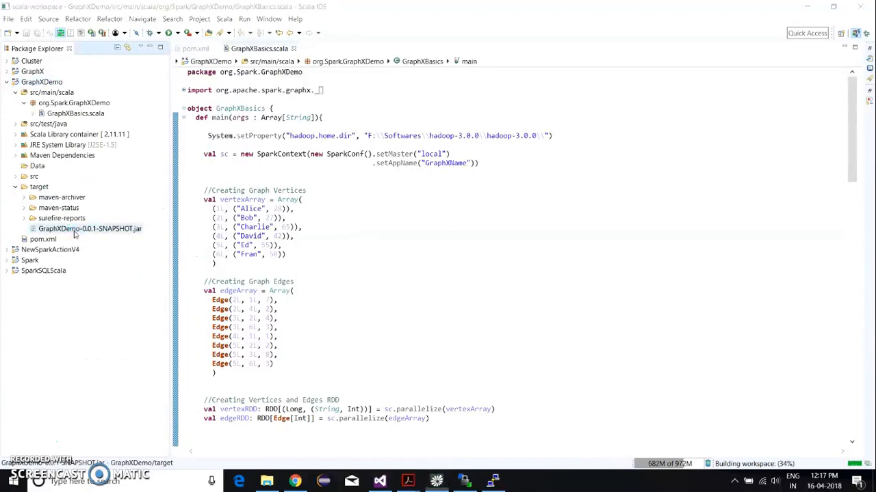
double_click(89, 229)
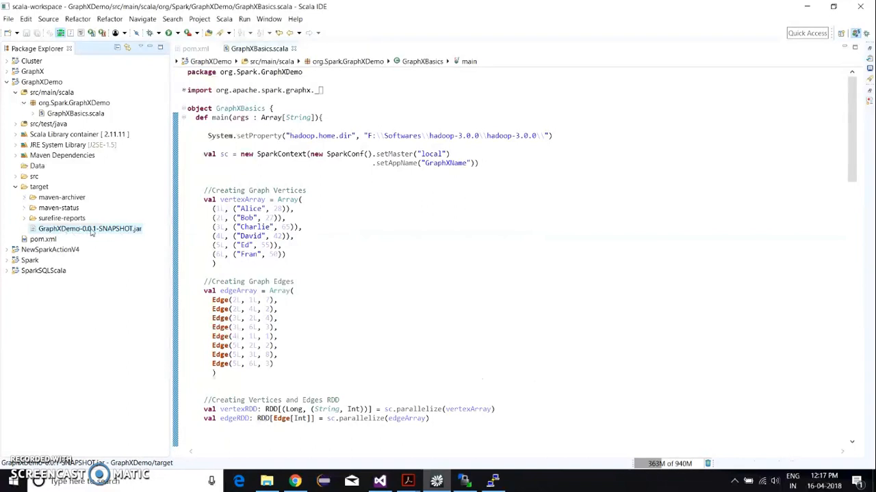
right_click(90, 229)
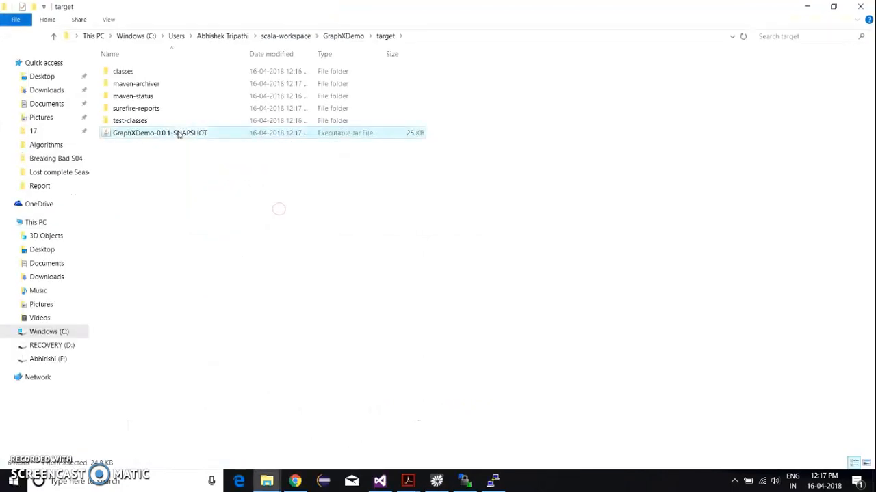
left_click(493, 481)
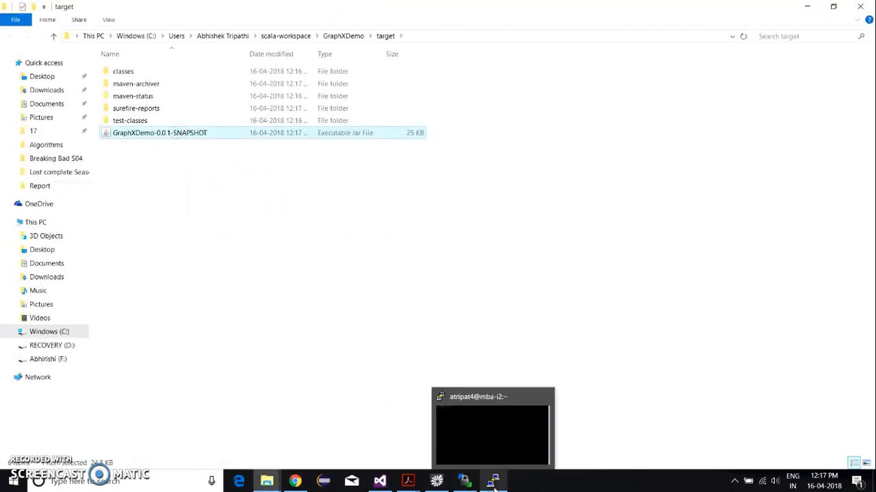
Step: In WinSCP, inspect the existing GraphXBasics.jar in the remote home folder
left_click(464, 481)
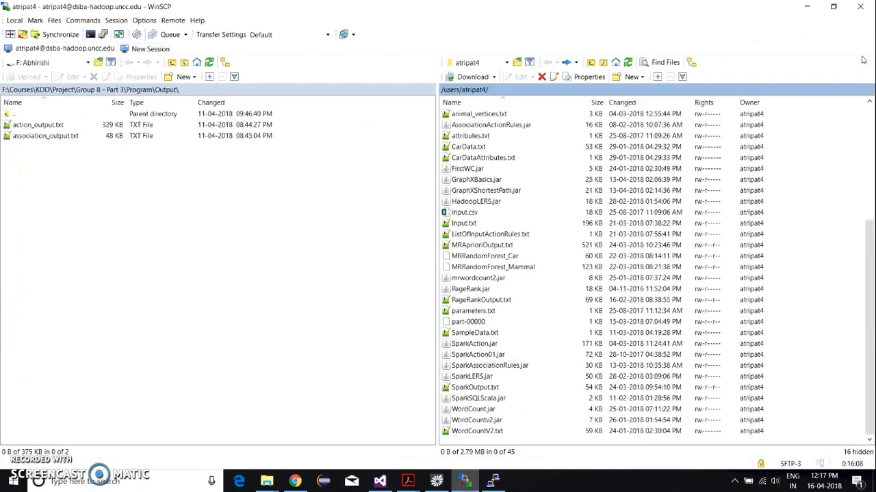
mouse_move(502, 189)
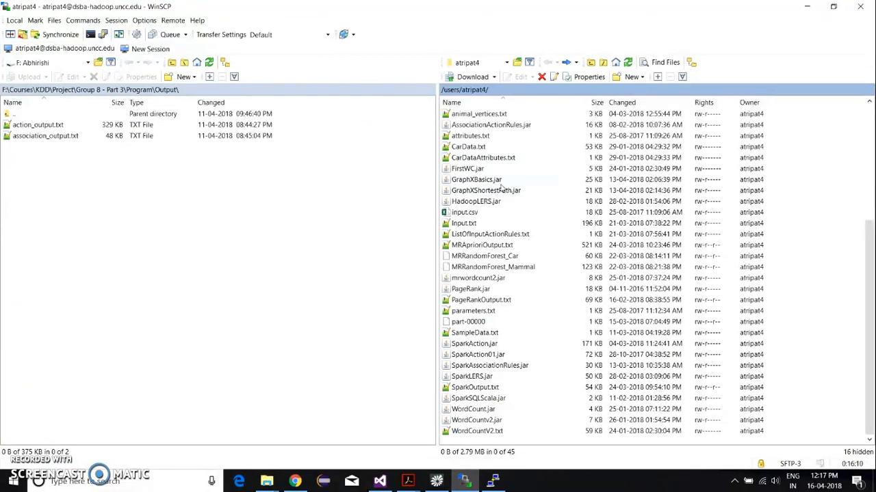
left_click(476, 180)
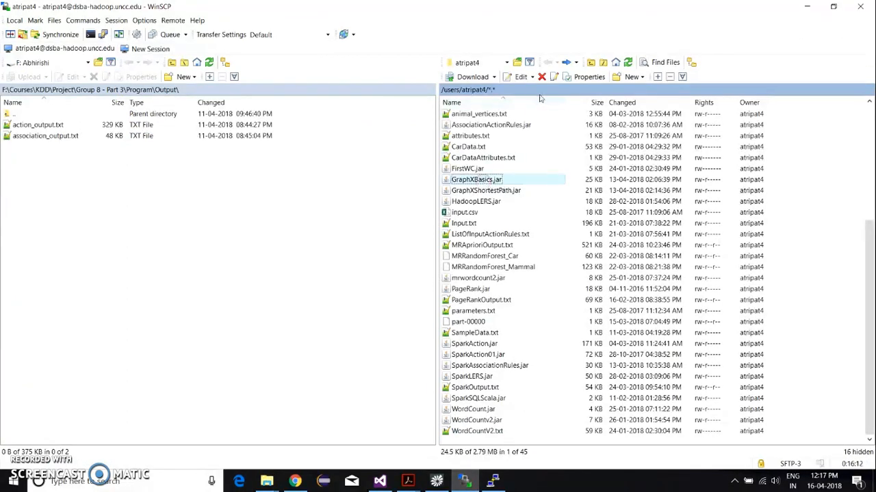
left_click(541, 76)
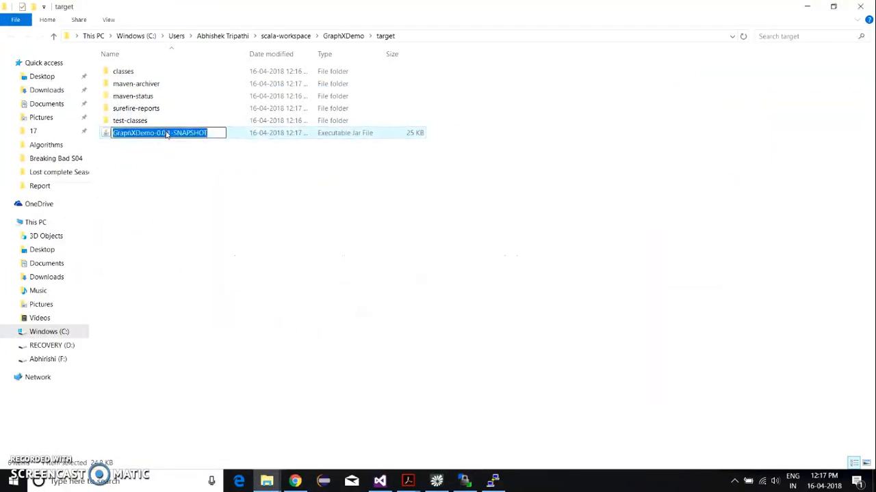
Step: Rename GraphXDemo-0.0.1-SNAPSHOT.jar to GraphXBasics in File Explorer
type("GraphXBasics")
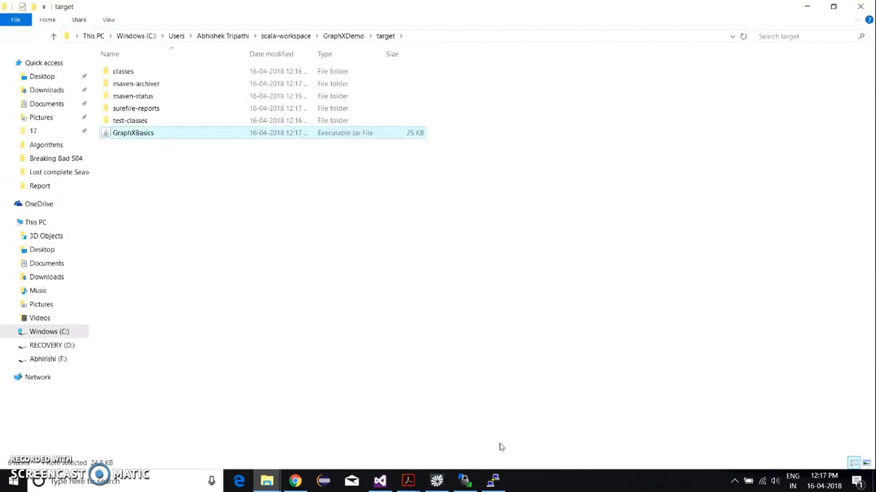
left_click(493, 481)
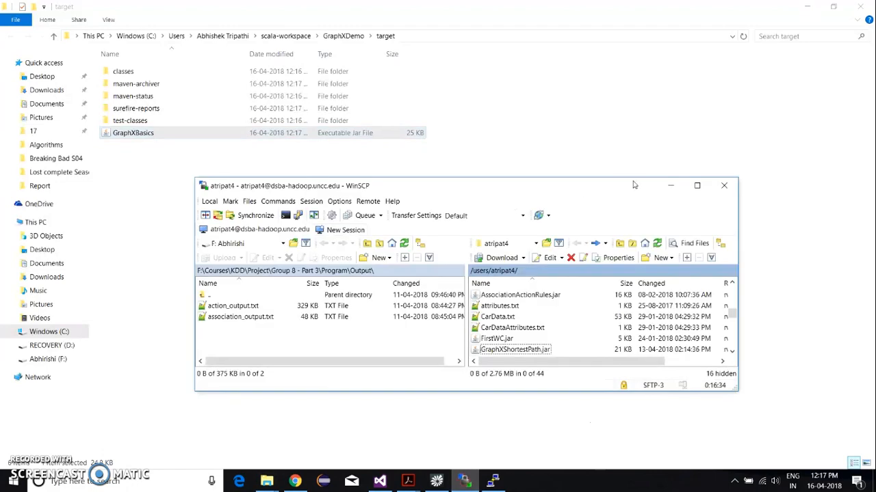
mouse_move(477, 249)
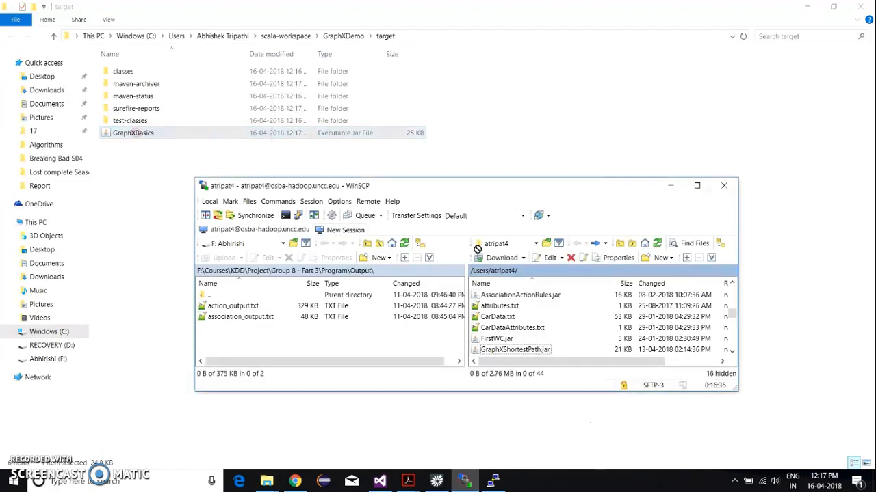
Step: Upload GraphXBasics.jar into WinSCP's remote home folder, overwriting the old copy
left_click(697, 186)
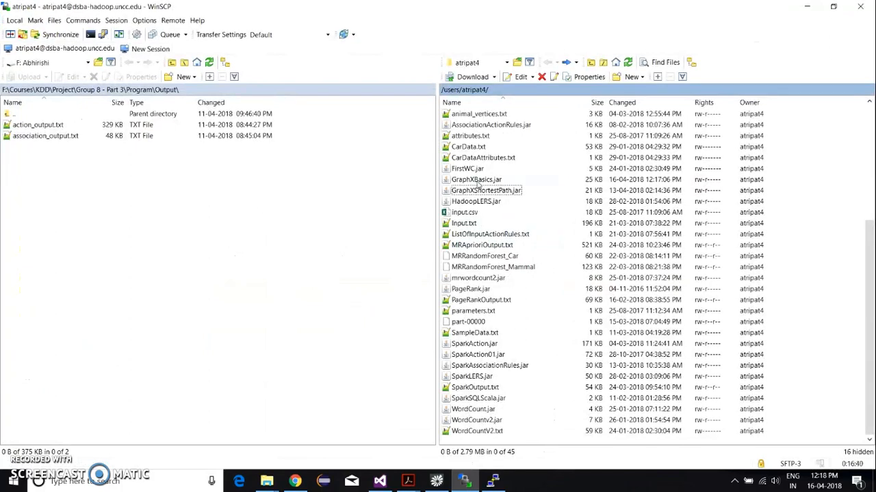
left_click(475, 179)
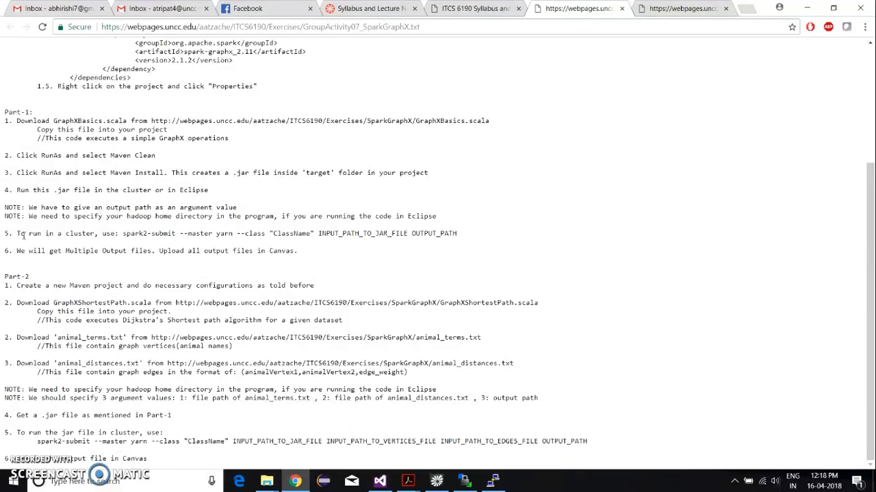
Step: Highlight the Part-1 step 5 spark2-submit command in the instructions
left_click_drag(19, 233, 457, 233)
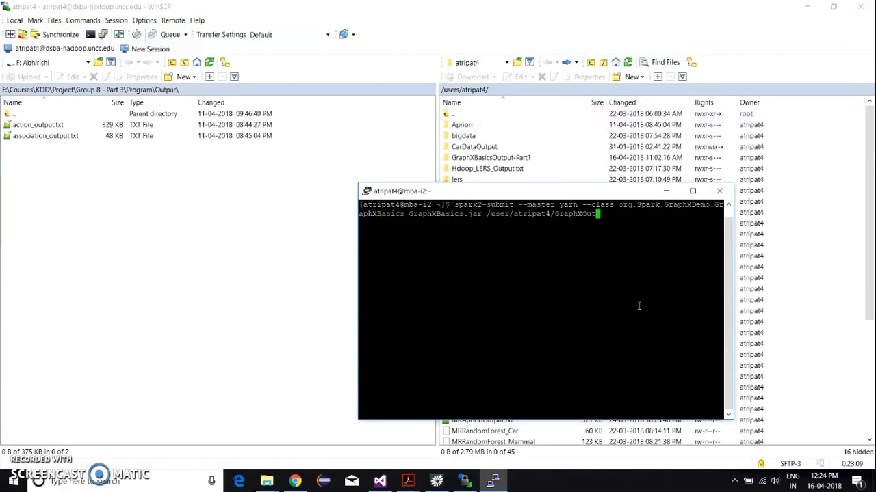
Step: Run GraphXBasics.jar on YARN with spark2-submit, then type hadoop fs -ls
type("/")
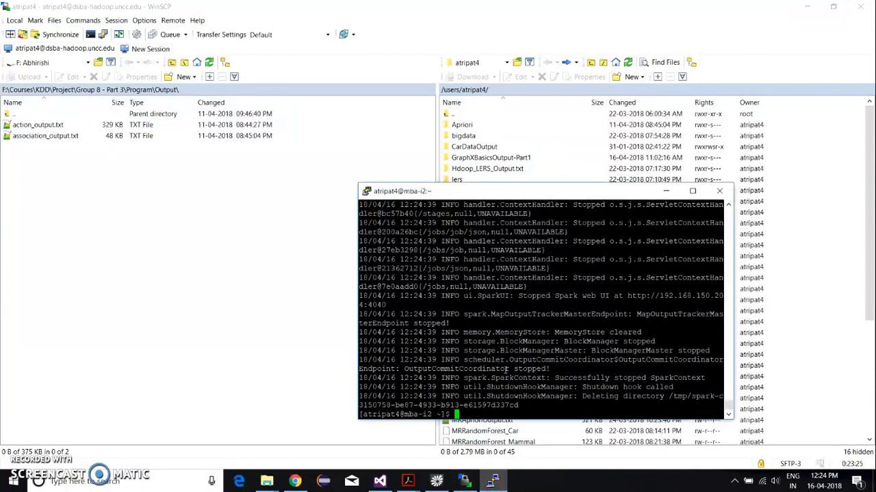
type("hadoop fs -ls")
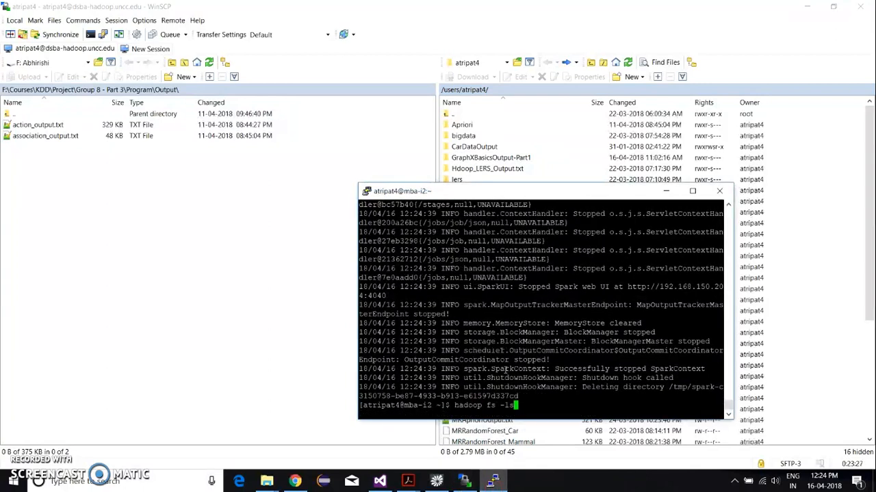